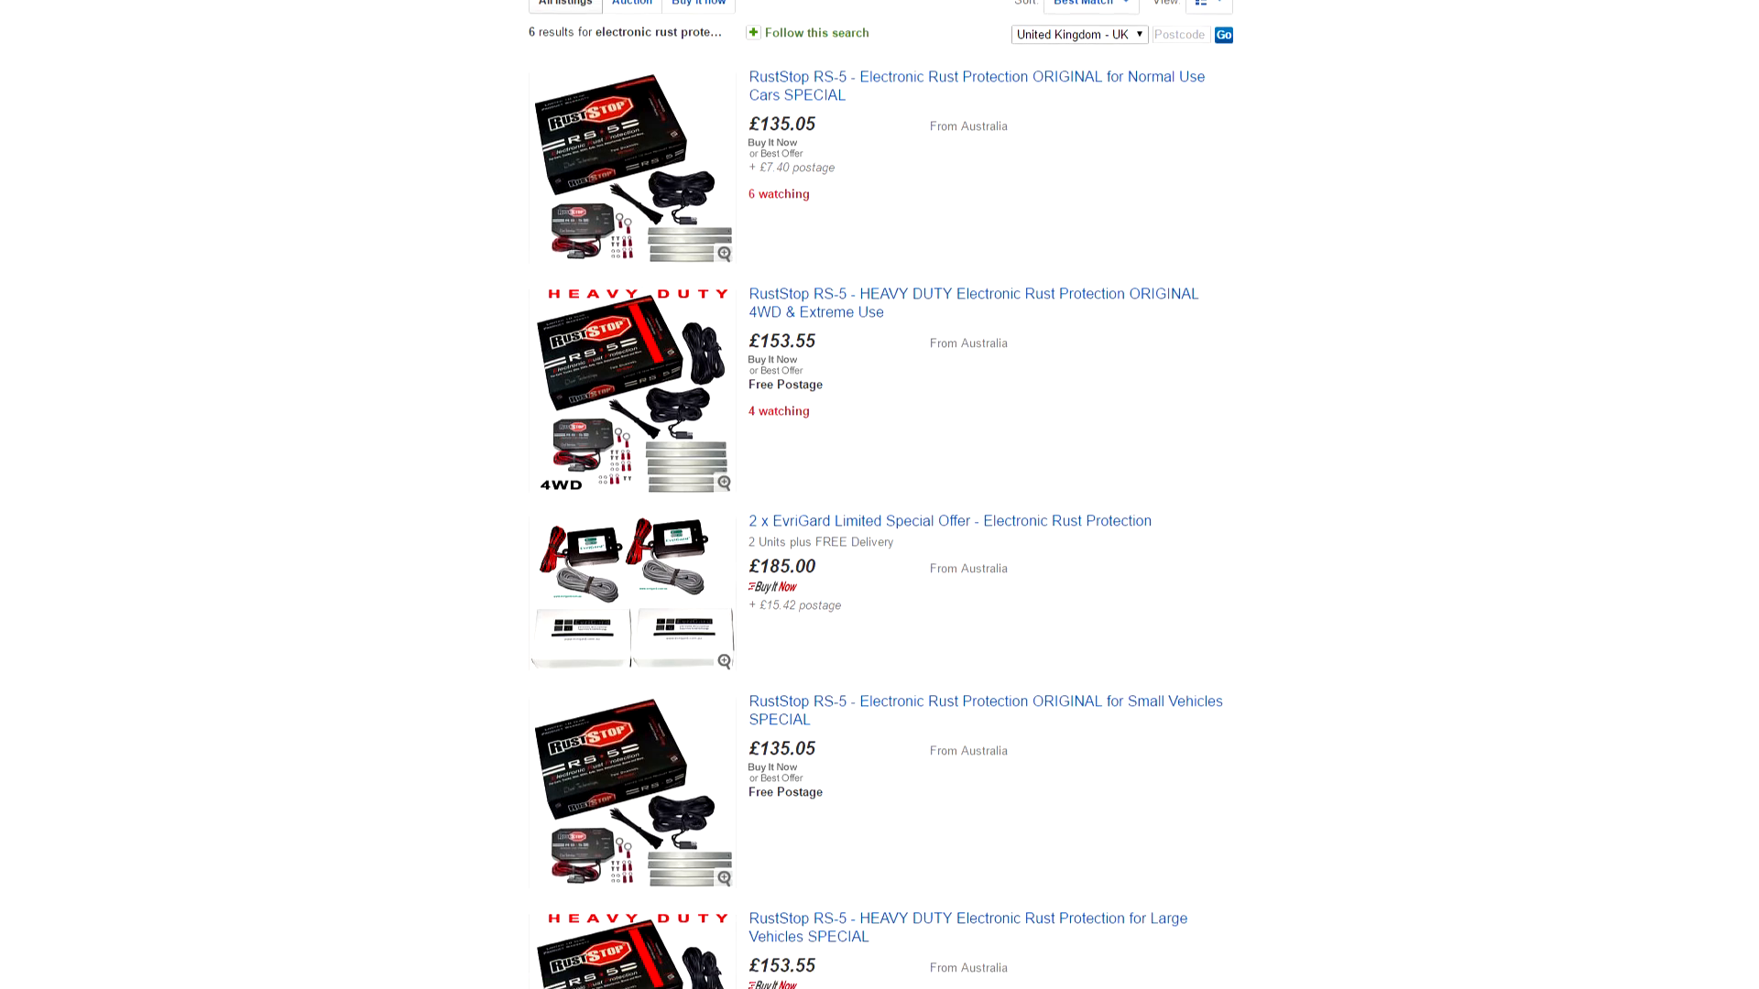
scroll(down, 3)
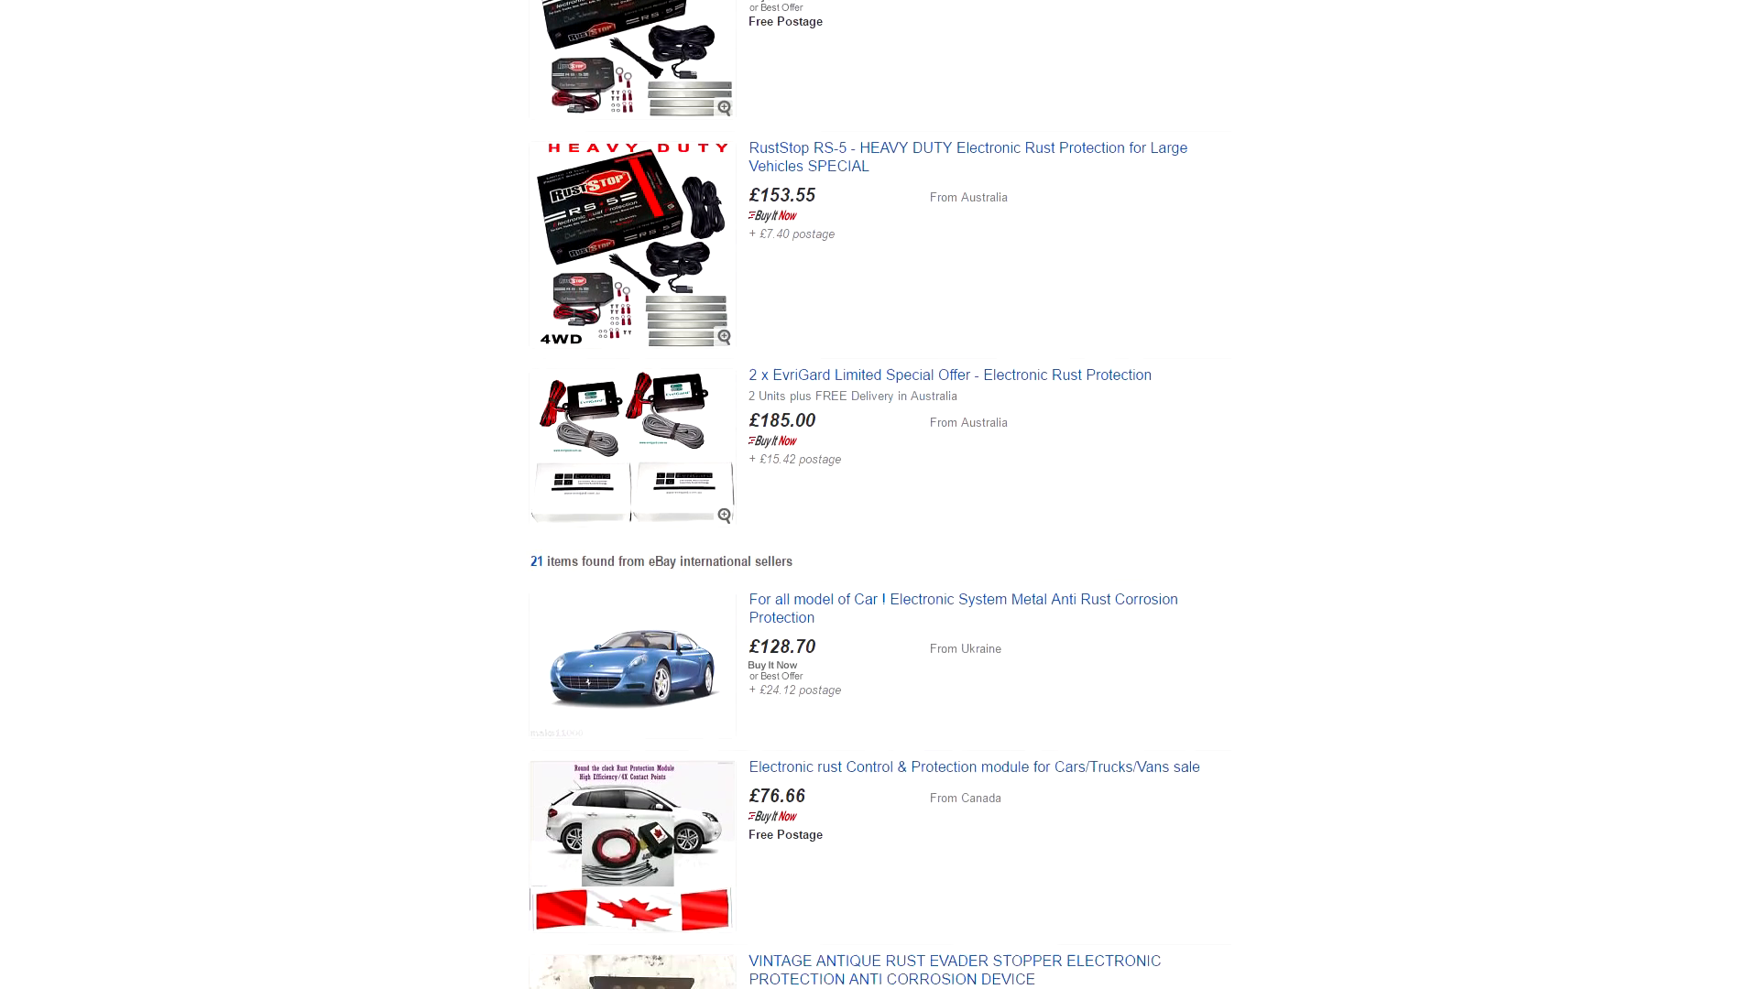
scroll(down, 3)
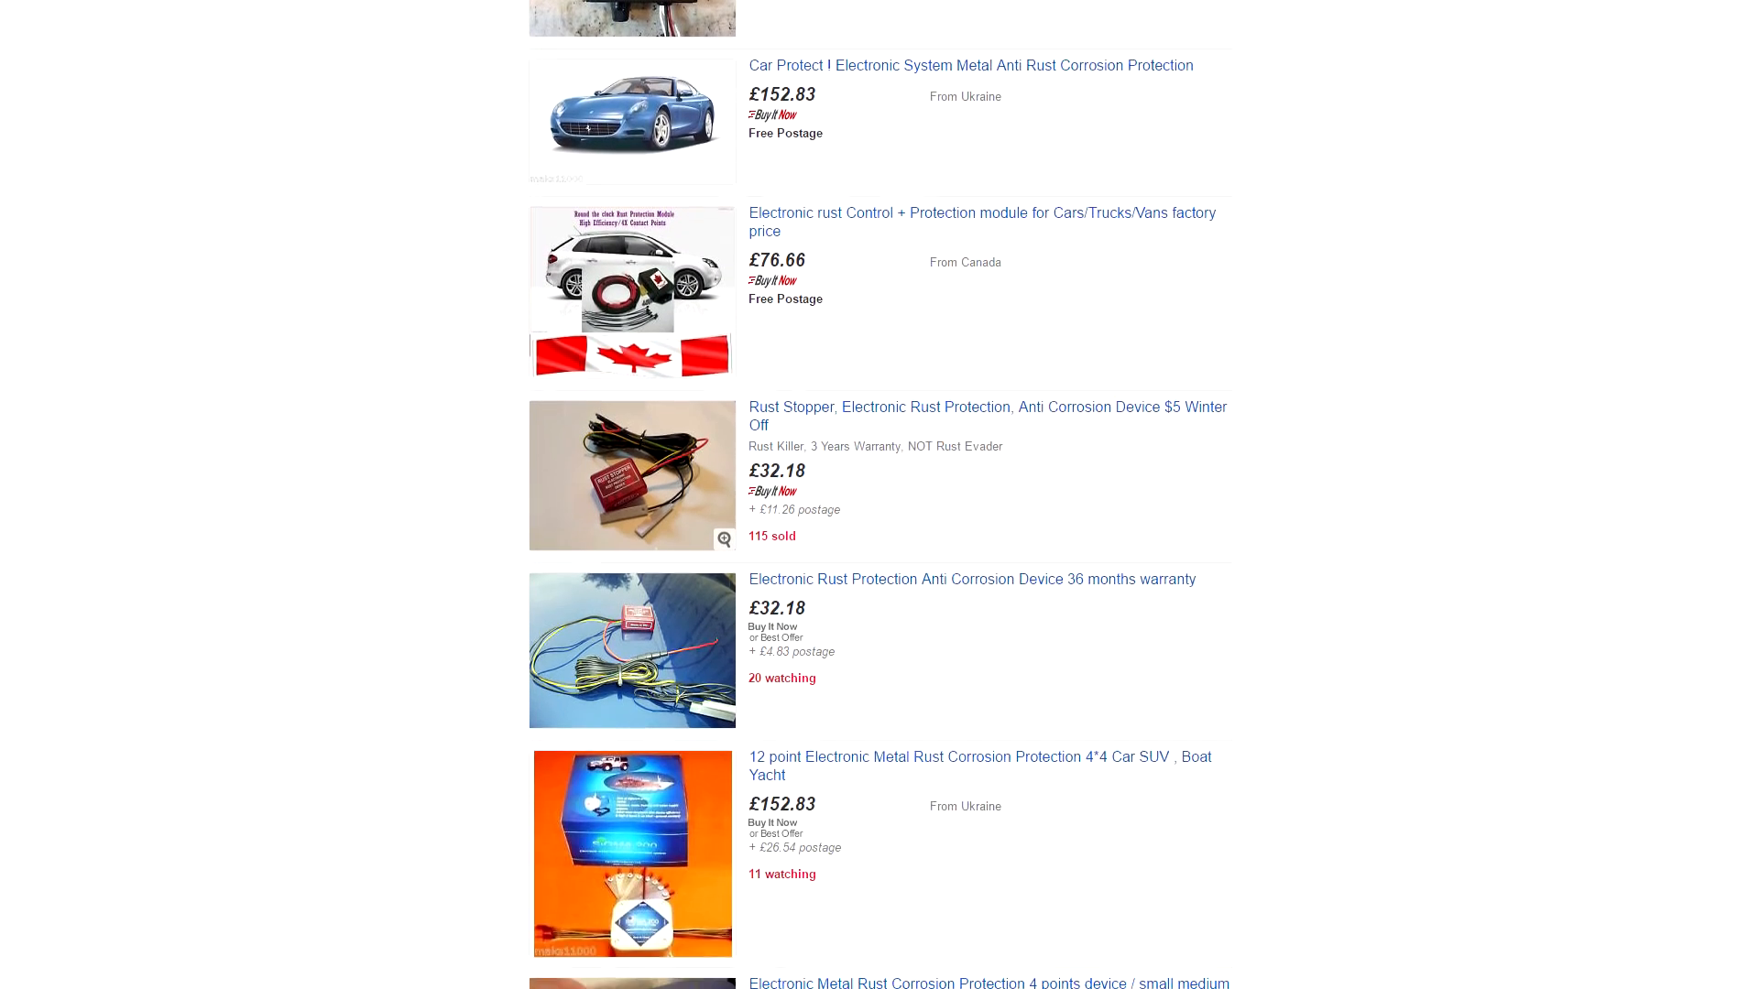
scroll(down, 3)
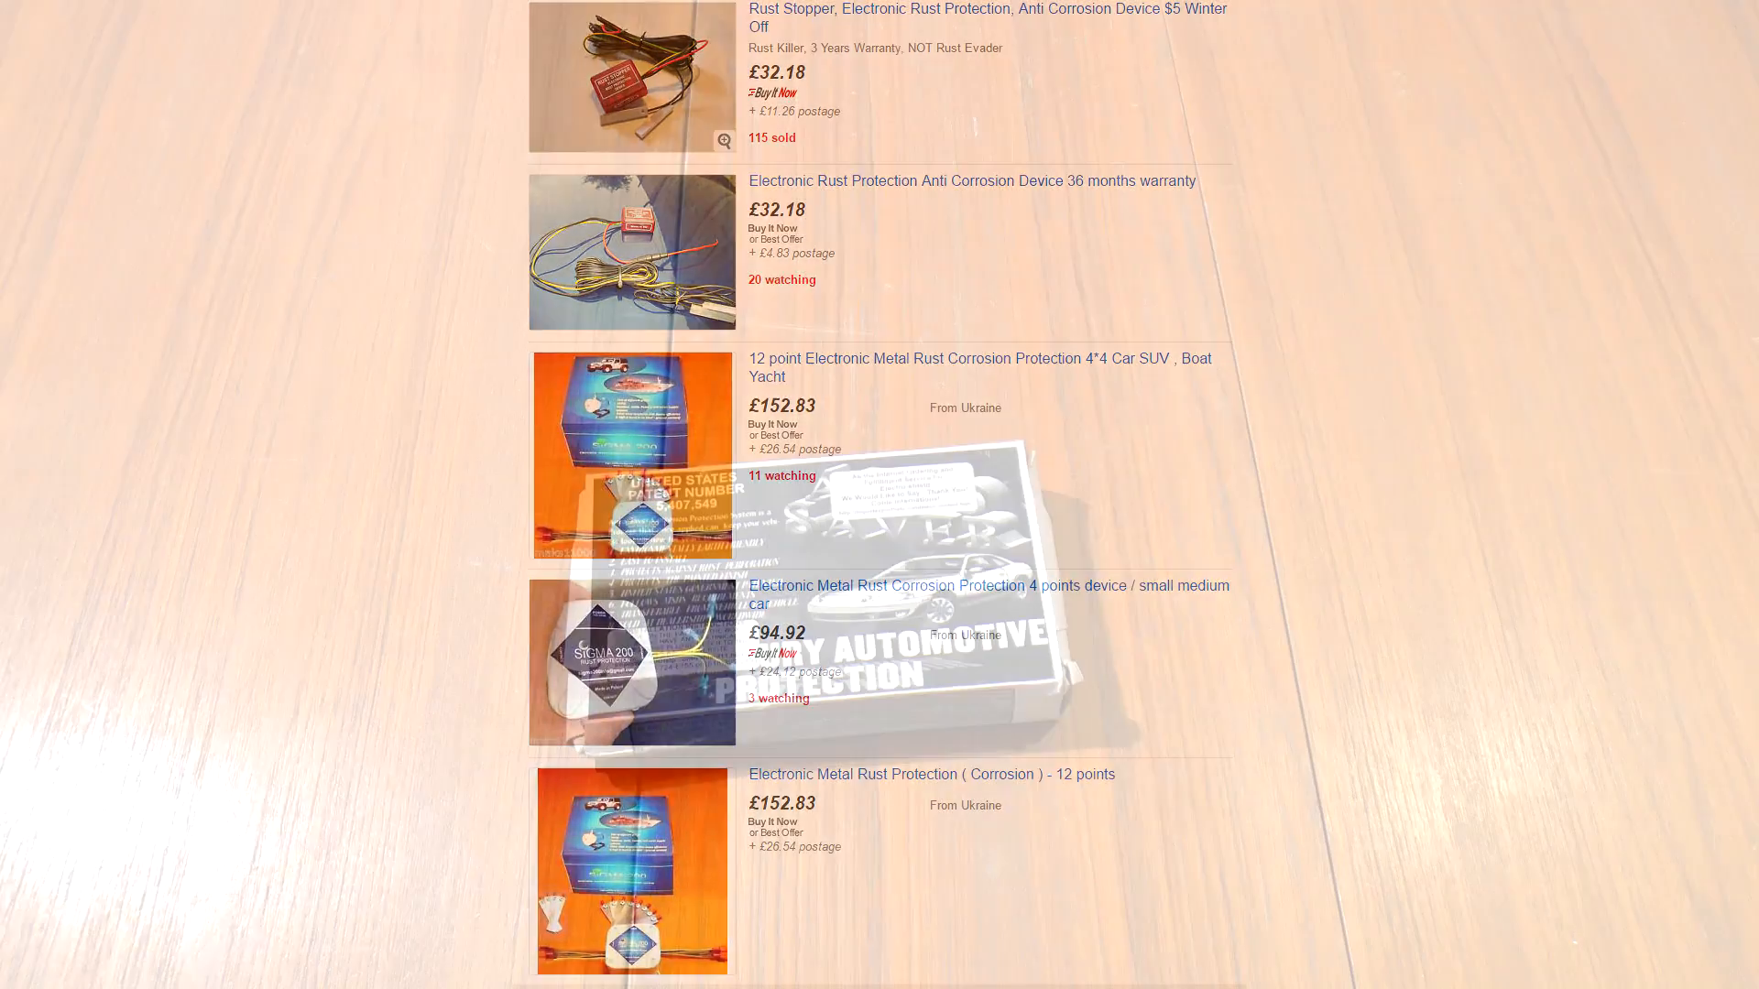